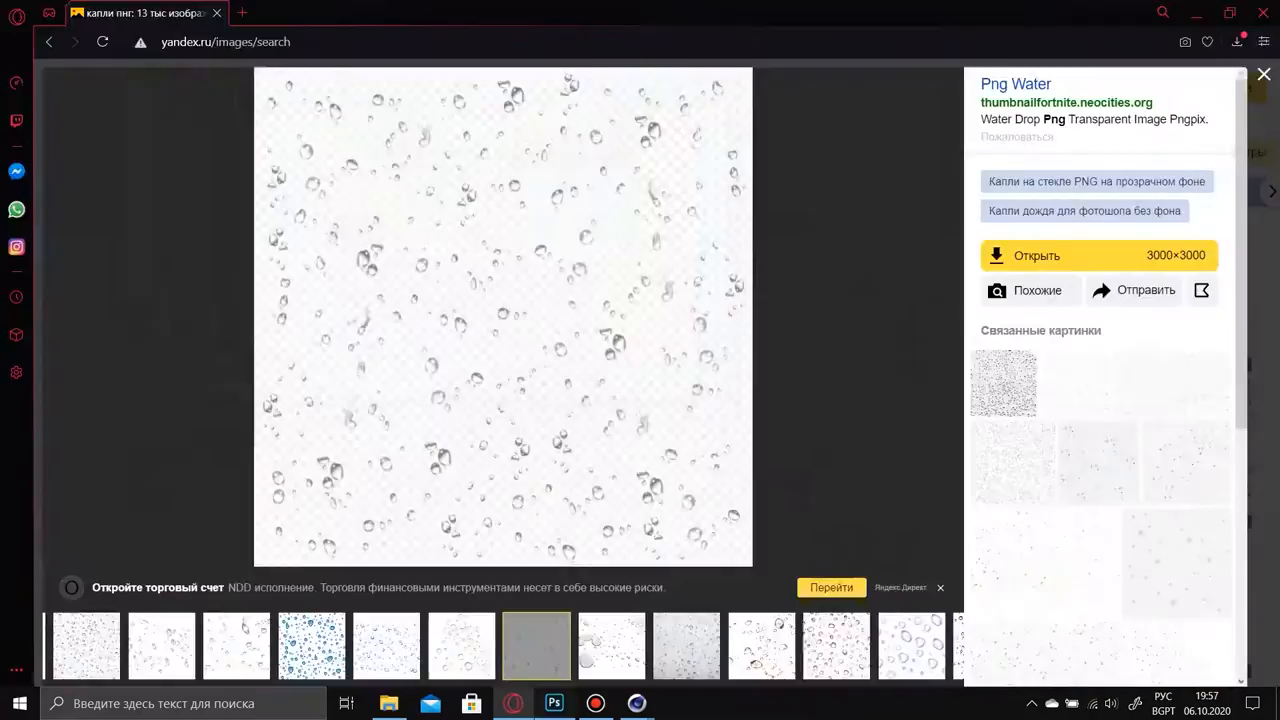
Step: Download the full-size 3000×3000 water-drop PNG from the Yandex Images result
click(555, 701)
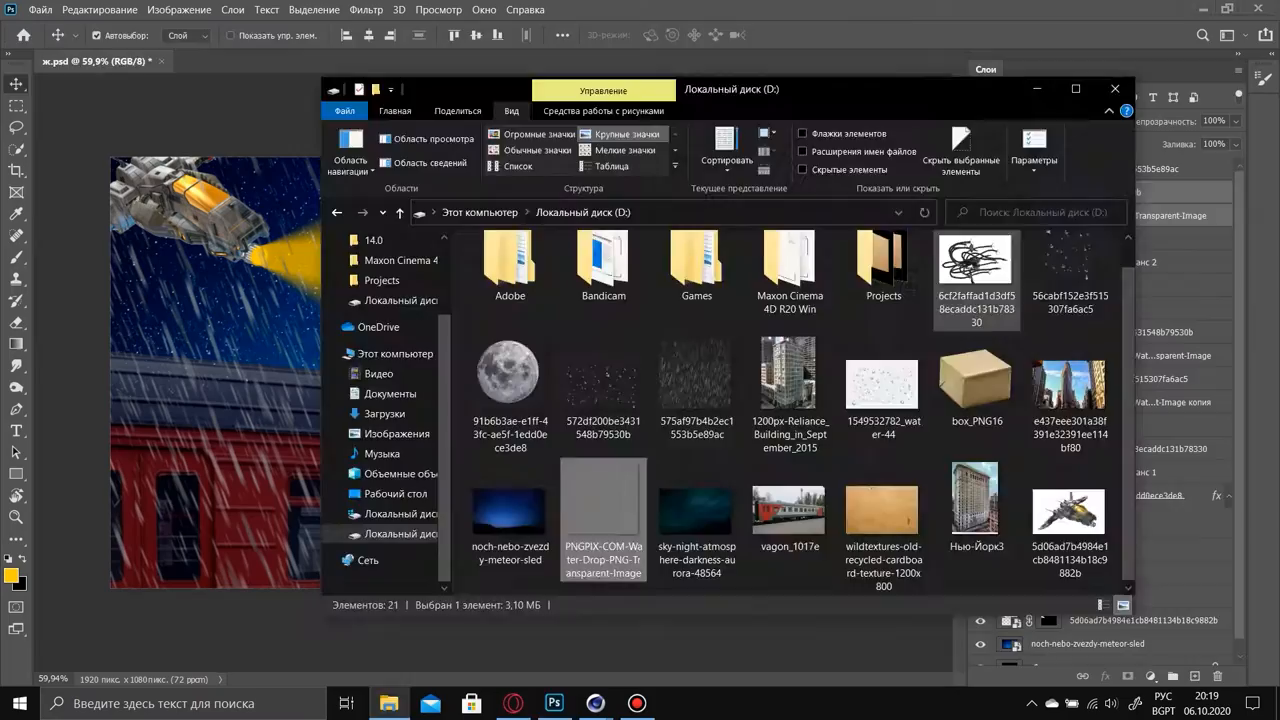
Step: Place the PNGPIX Water-Drop file onto the train-roof canvas as a new layer
click(1114, 88)
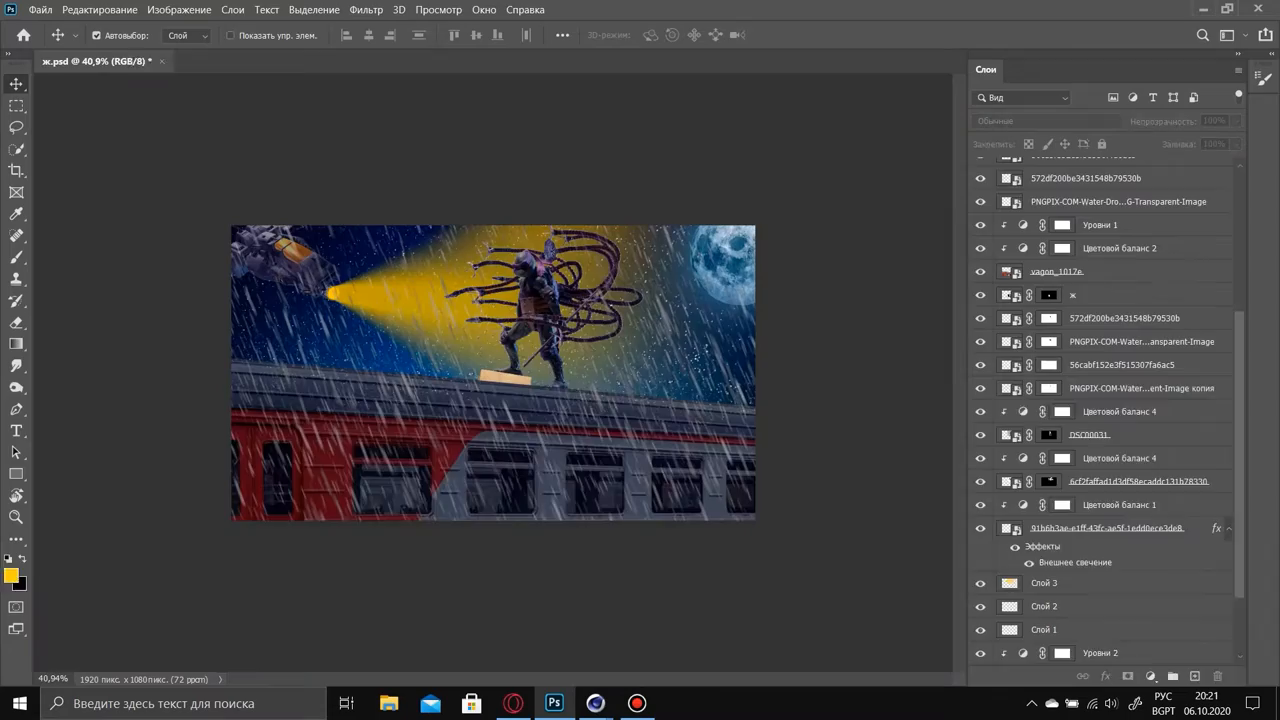